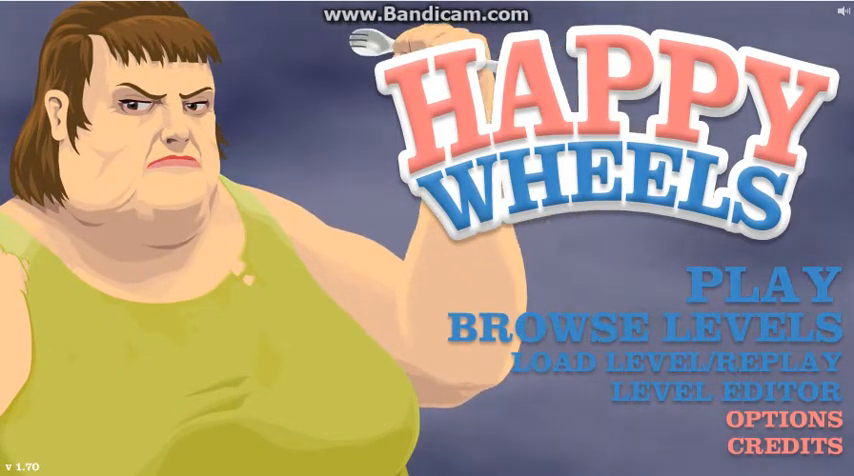
Open Browse Levels from the title screen to list this week's newest user levels
{"action": "left_click", "coordinate": [642, 327]}
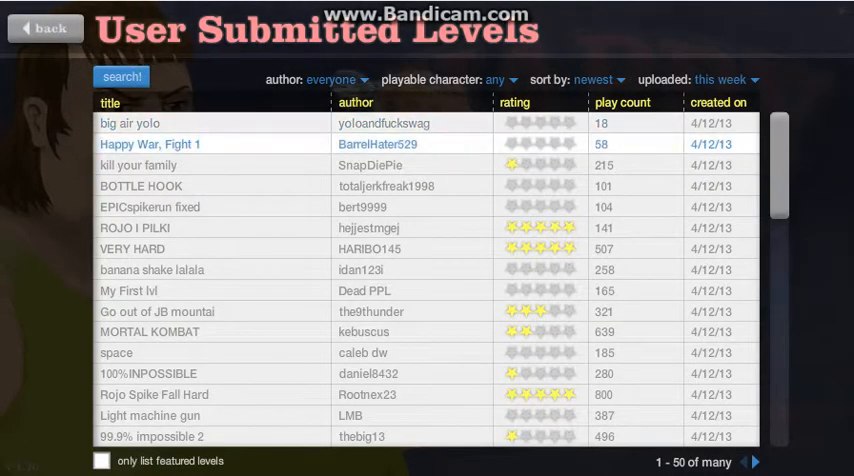
Sort the user-submitted levels by play count, then by rating
{"action": "left_click", "coordinate": [598, 79]}
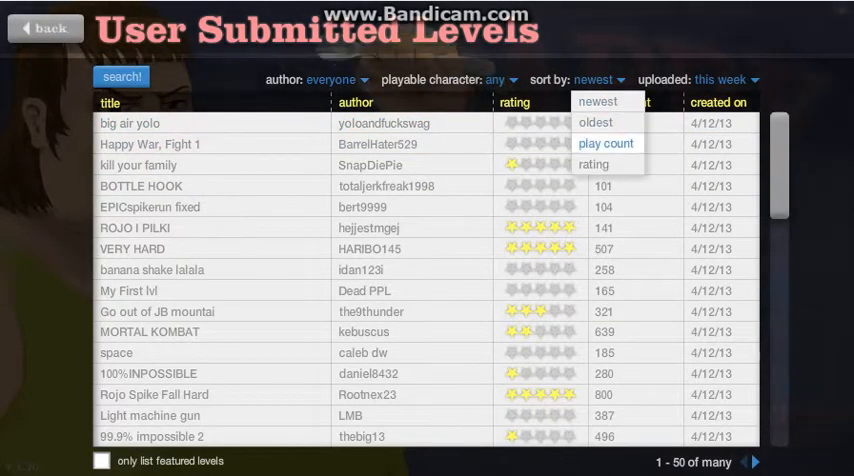
{"action": "left_click", "coordinate": [605, 143]}
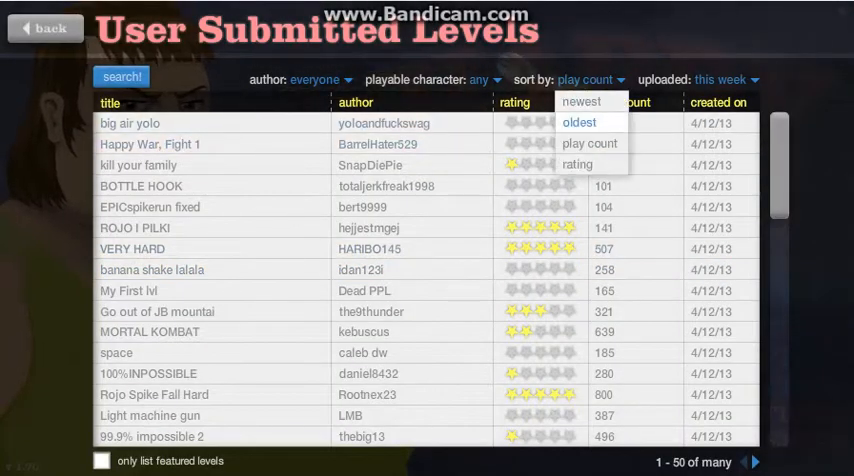
{"action": "left_click", "coordinate": [577, 164]}
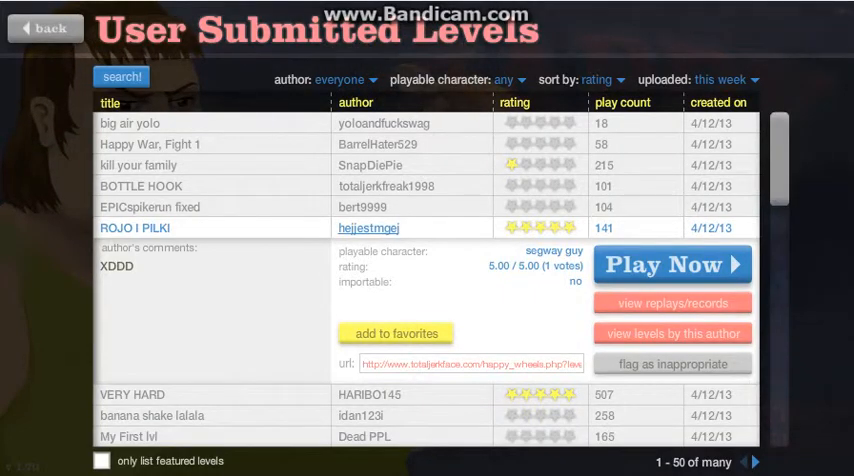
Start the VERY HARD level as the cyclist with a child seat
{"action": "left_click", "coordinate": [673, 264]}
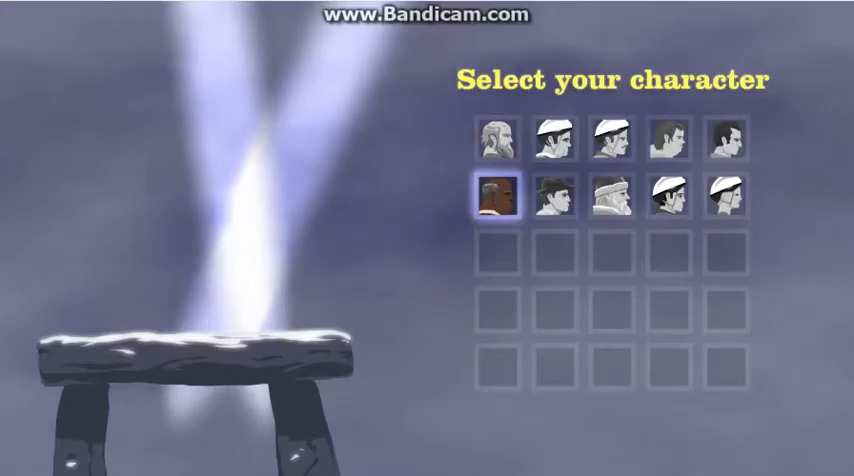
{"action": "left_click", "coordinate": [607, 143]}
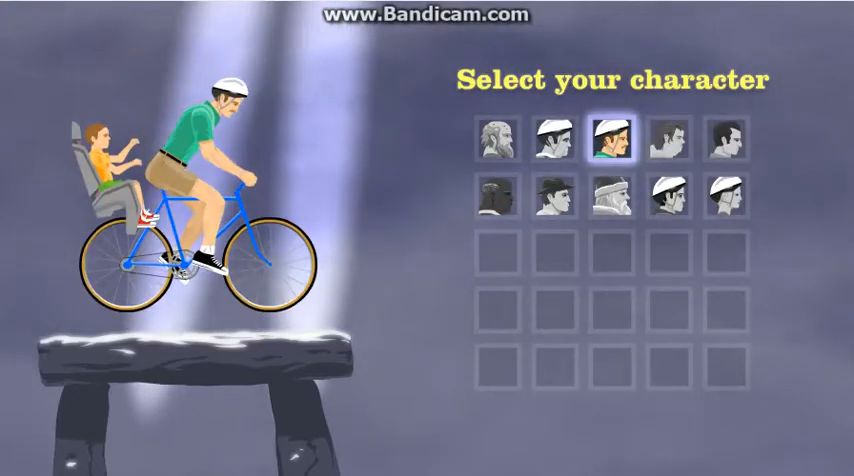
{"action": "left_click", "coordinate": [607, 140]}
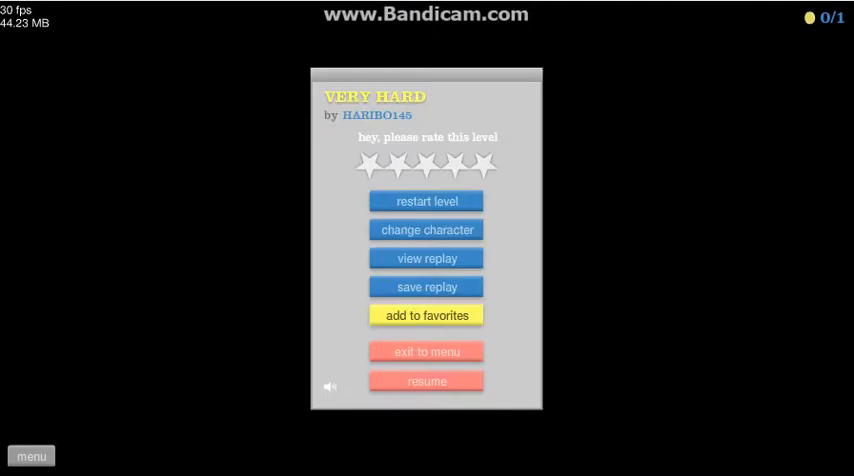
Choose 'change character' in the pause menu to leave VERY HARD
{"action": "left_click", "coordinate": [426, 381]}
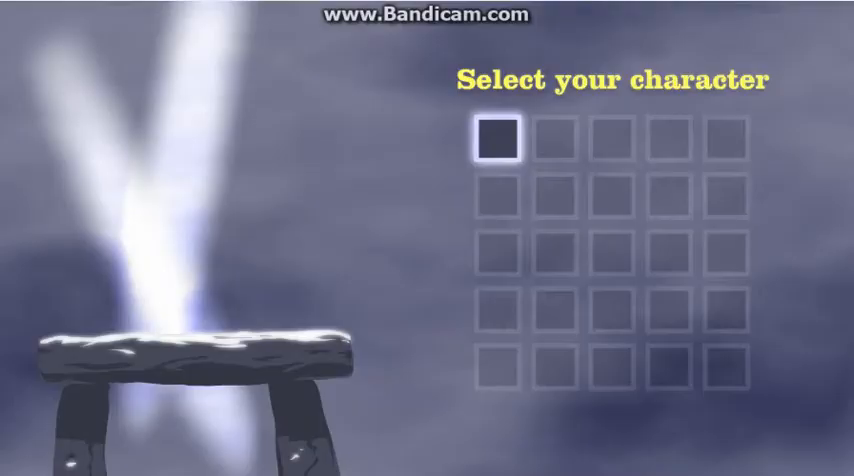
Exit to the rating-sorted levels list to see Bottle death's details
{"action": "left_click", "coordinate": [500, 140]}
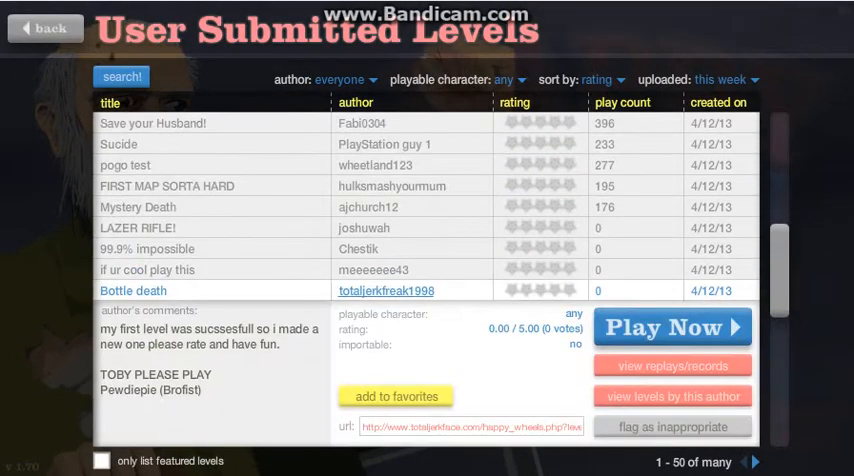
Play Bottle death, pause and resume it, then restart the level after dying
{"action": "left_click", "coordinate": [672, 327]}
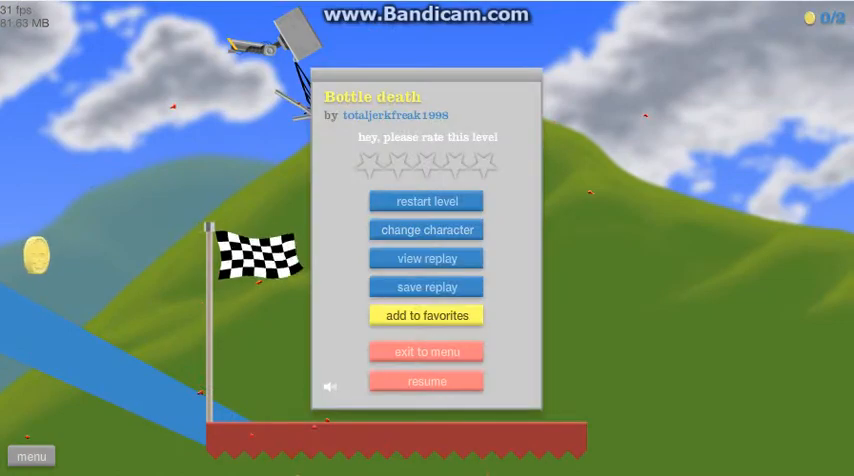
{"action": "left_click", "coordinate": [426, 381]}
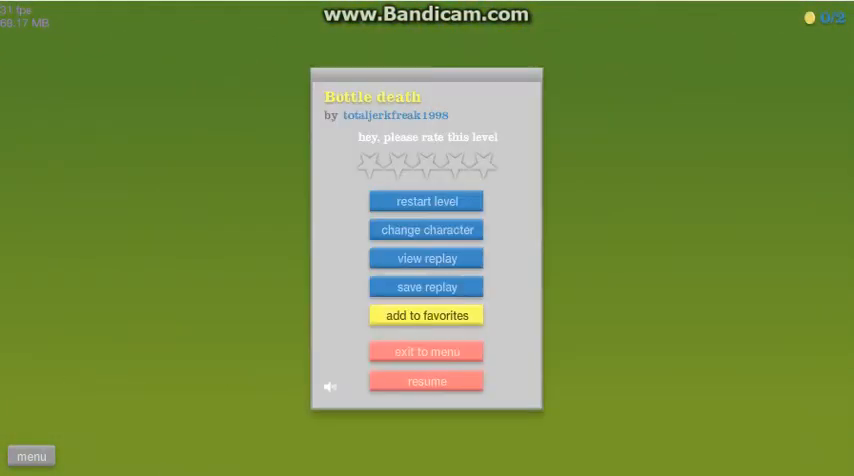
{"action": "left_click", "coordinate": [426, 381]}
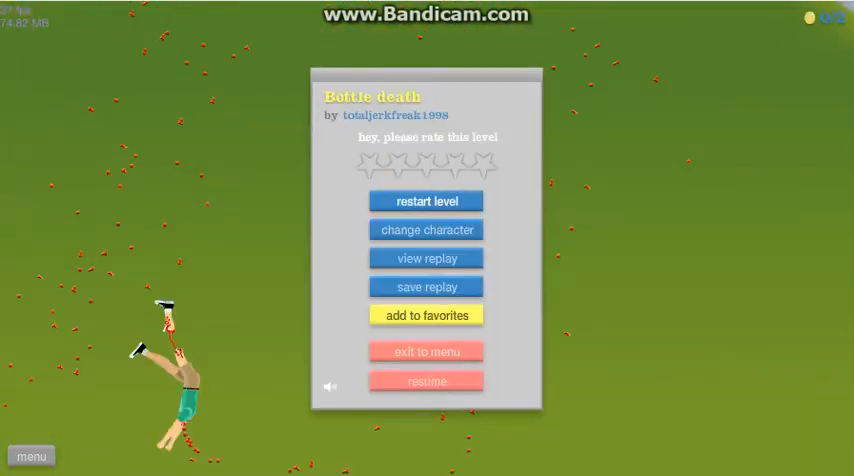
{"action": "left_click", "coordinate": [426, 201]}
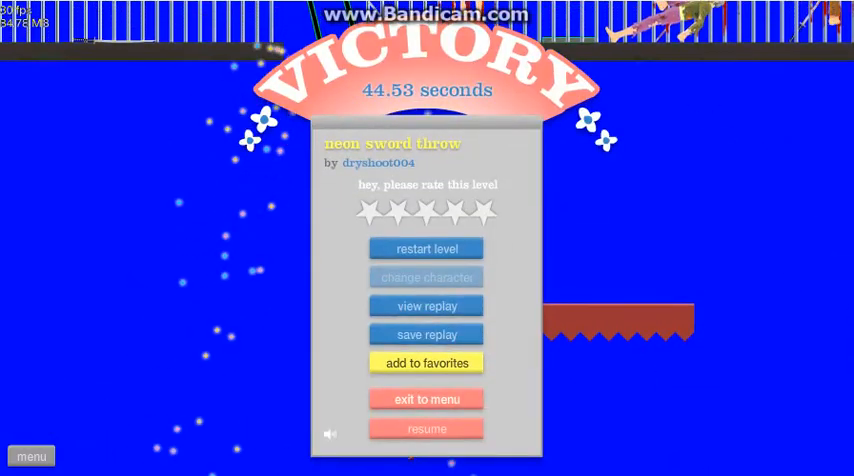
Exit to the levels list, dismiss the camera/microphone prompt, and play Escape POGOman
{"action": "left_click", "coordinate": [427, 399]}
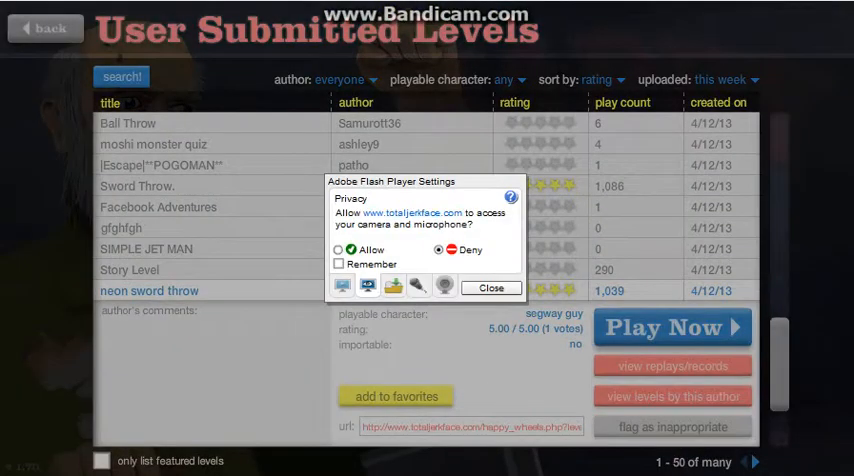
{"action": "left_click", "coordinate": [490, 288]}
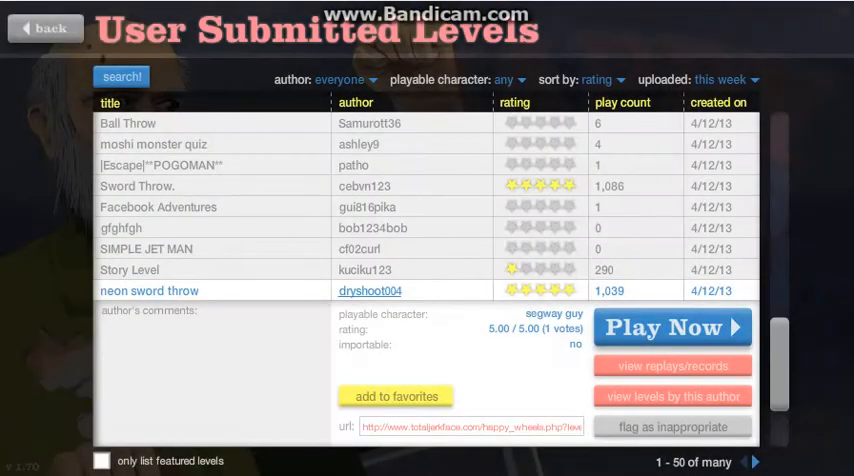
{"action": "scroll", "scroll_direction": "down", "scroll_amount": 3}
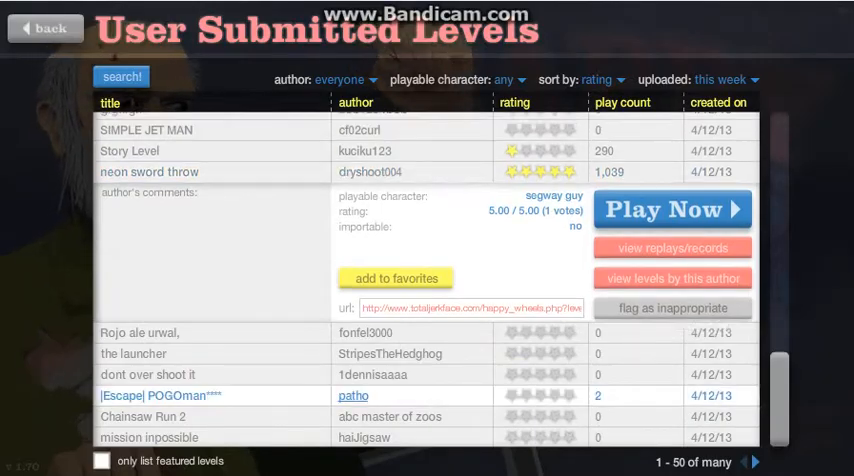
{"action": "left_click", "coordinate": [672, 209]}
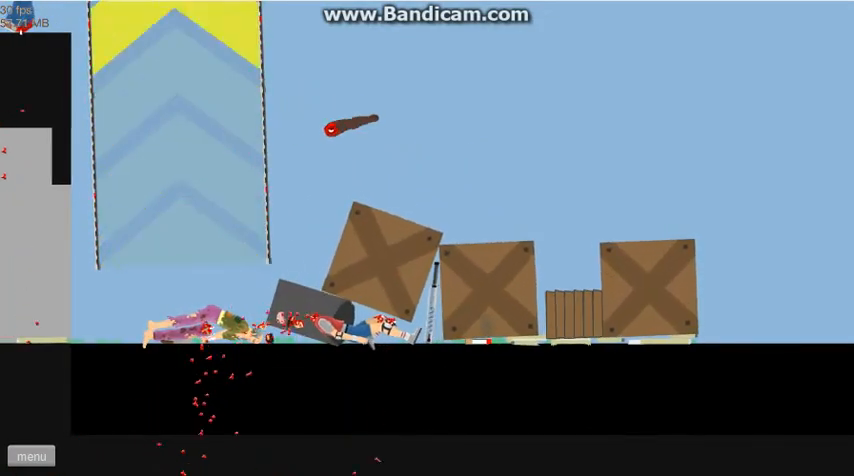
Quit the pogo level, scroll the list, and play Chainsaw Run 2
{"action": "left_click", "coordinate": [31, 456]}
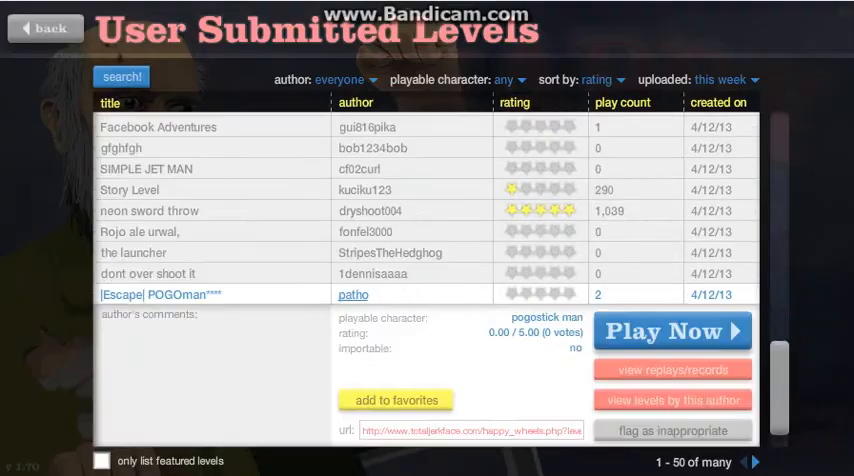
{"action": "scroll", "scroll_direction": "down", "scroll_amount": 3}
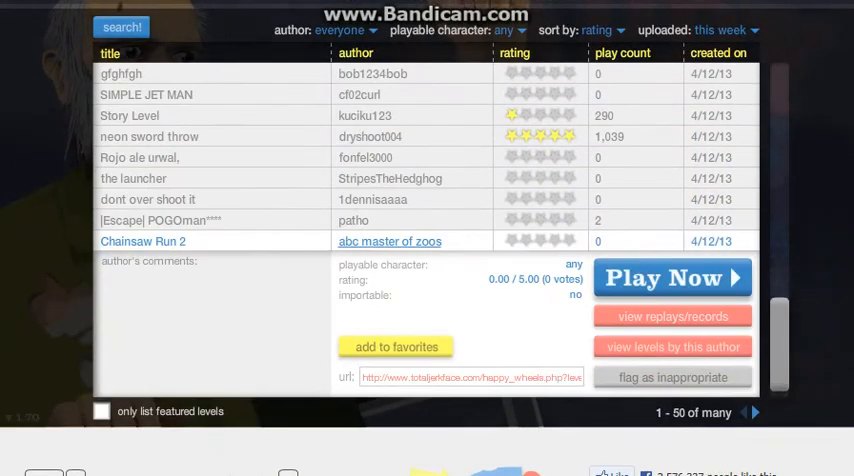
{"action": "left_click", "coordinate": [672, 278]}
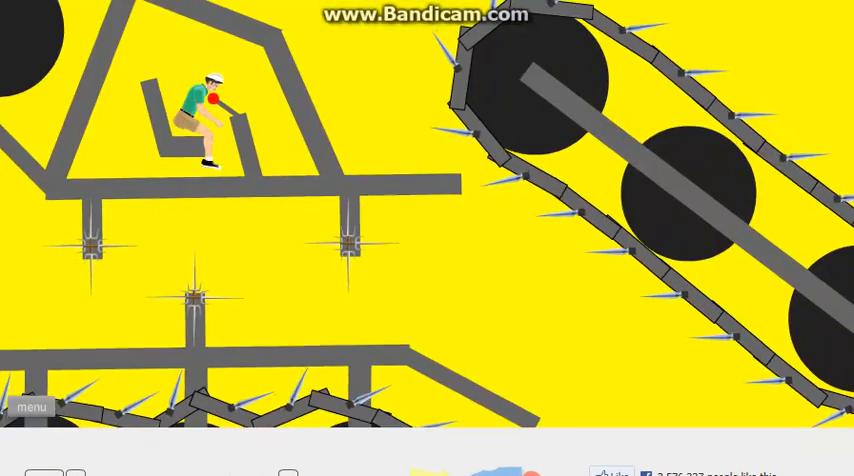